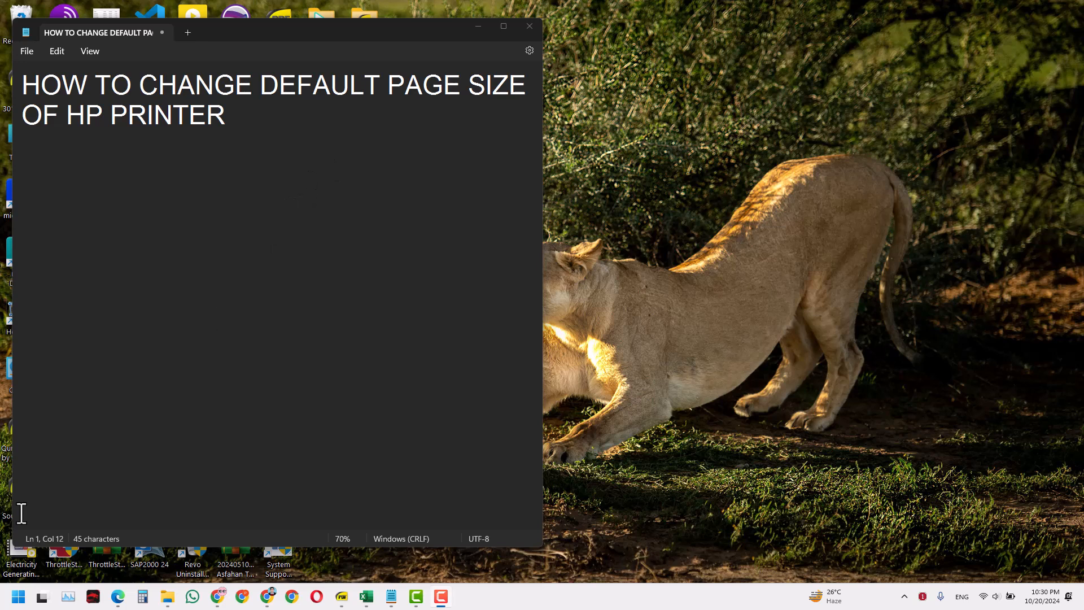
- Search the Start menu for 'SE' to launch the Settings app
{"action": "left_click", "coordinate": [21, 596]}
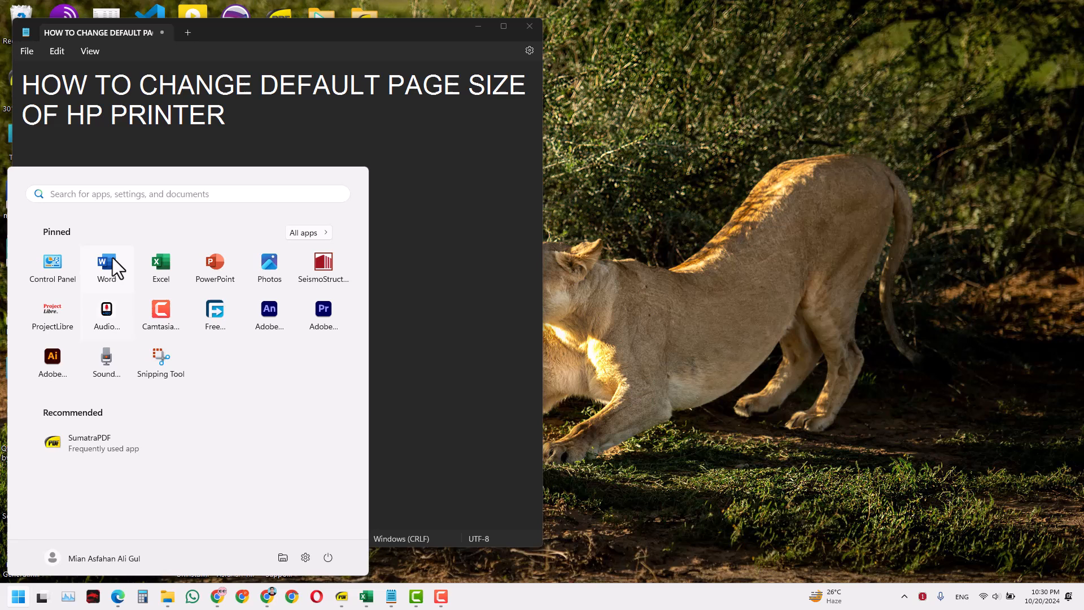
{"action": "type", "text": "SE"}
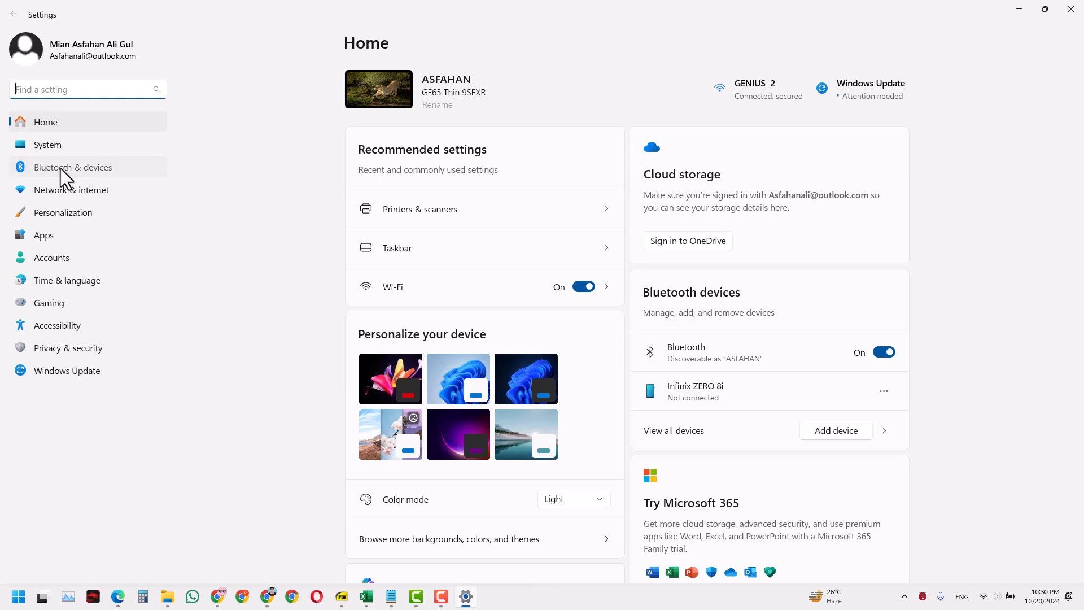
- Go to Bluetooth & devices, then Printers & scanners, to list installed printers
{"action": "left_click", "coordinate": [73, 167]}
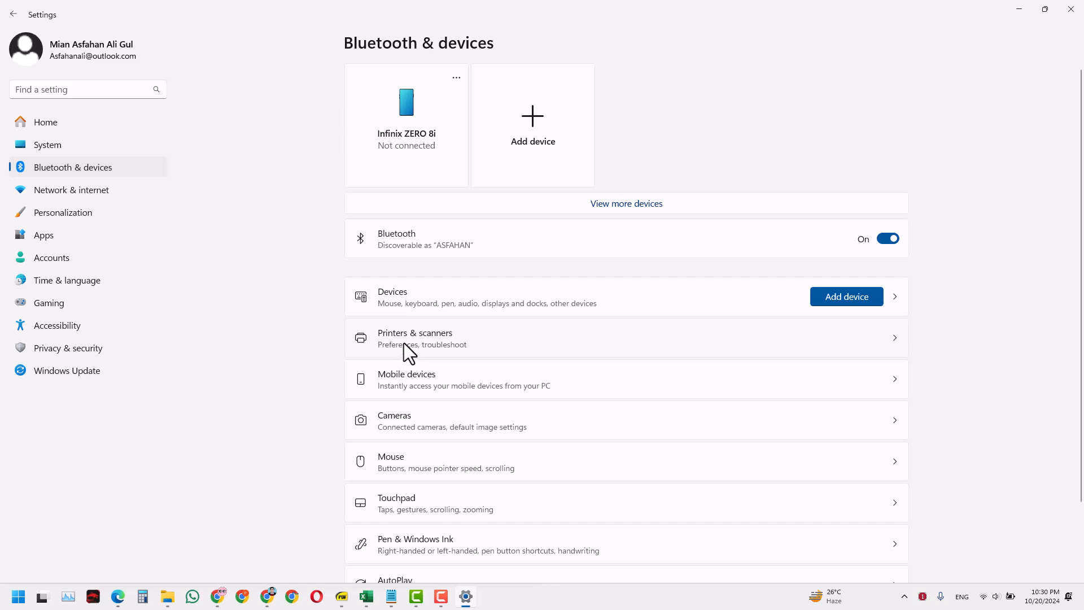
{"action": "left_click", "coordinate": [414, 337]}
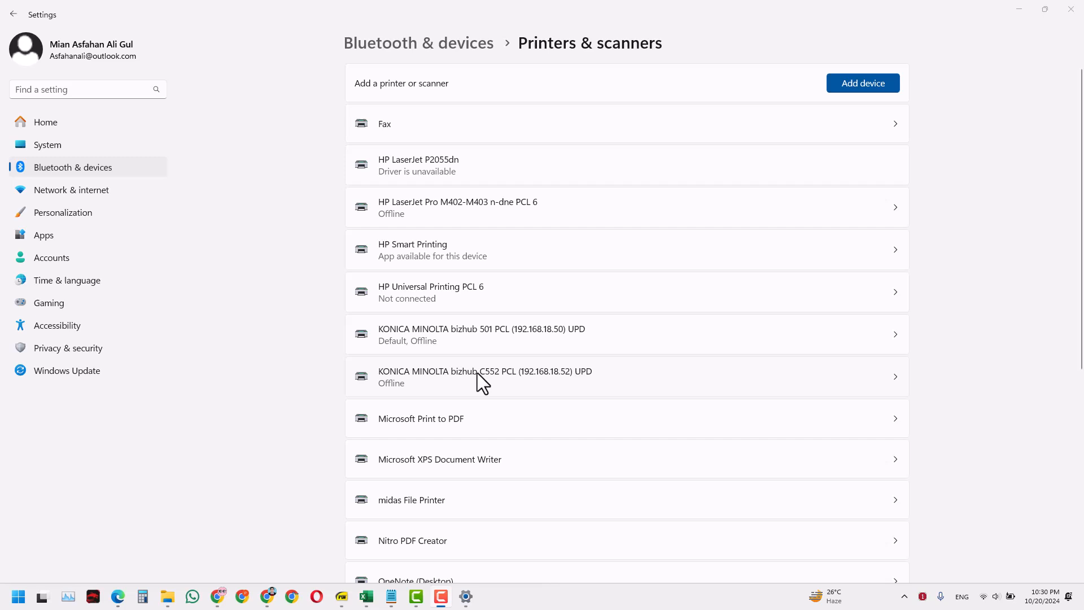
{"action": "mouse_move", "coordinate": [473, 274]}
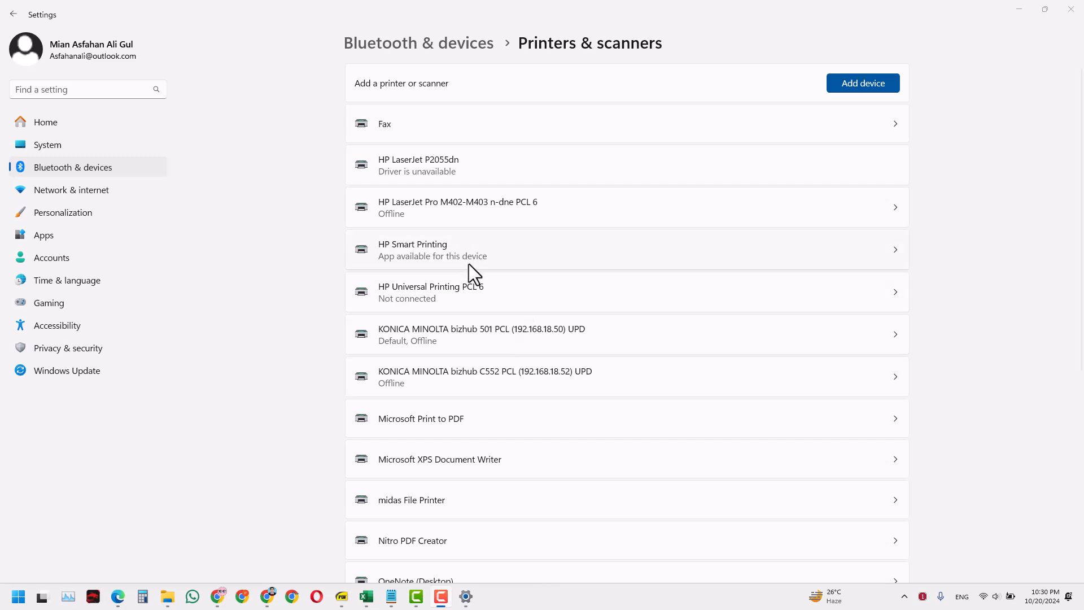
{"action": "mouse_move", "coordinate": [483, 211]}
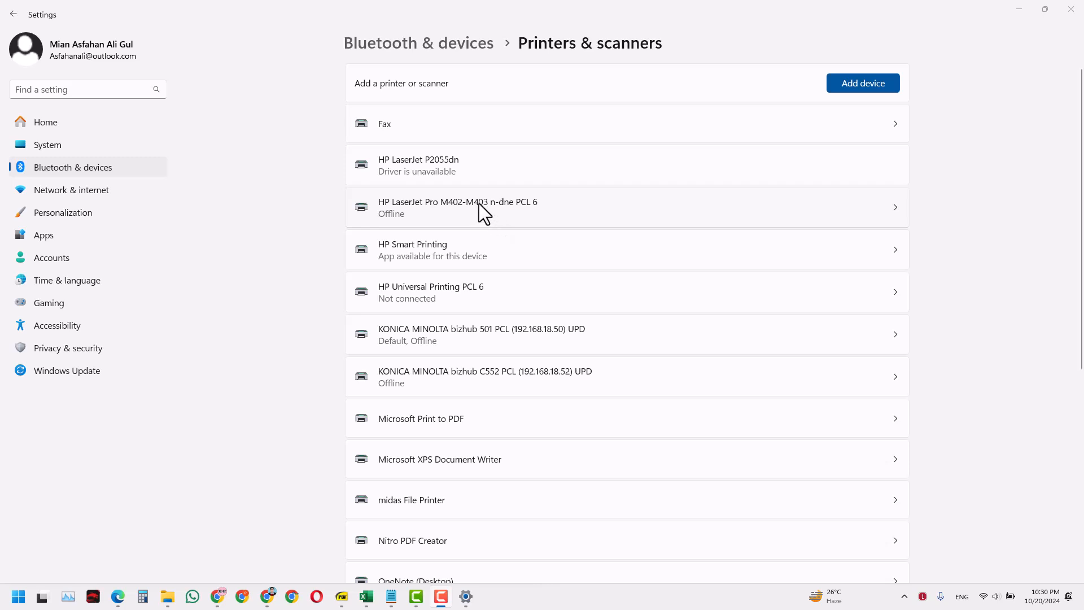
{"action": "mouse_move", "coordinate": [456, 219]}
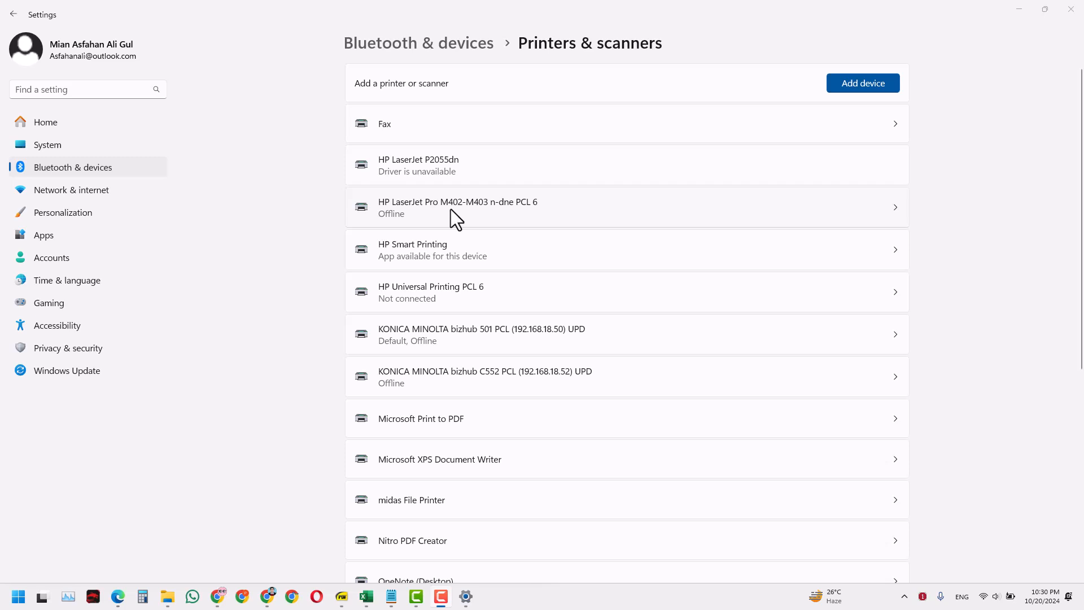
- Select the HP LaserJet Pro M402-M403 n-dne PCL 6 printer from the list
{"action": "left_click", "coordinate": [457, 208]}
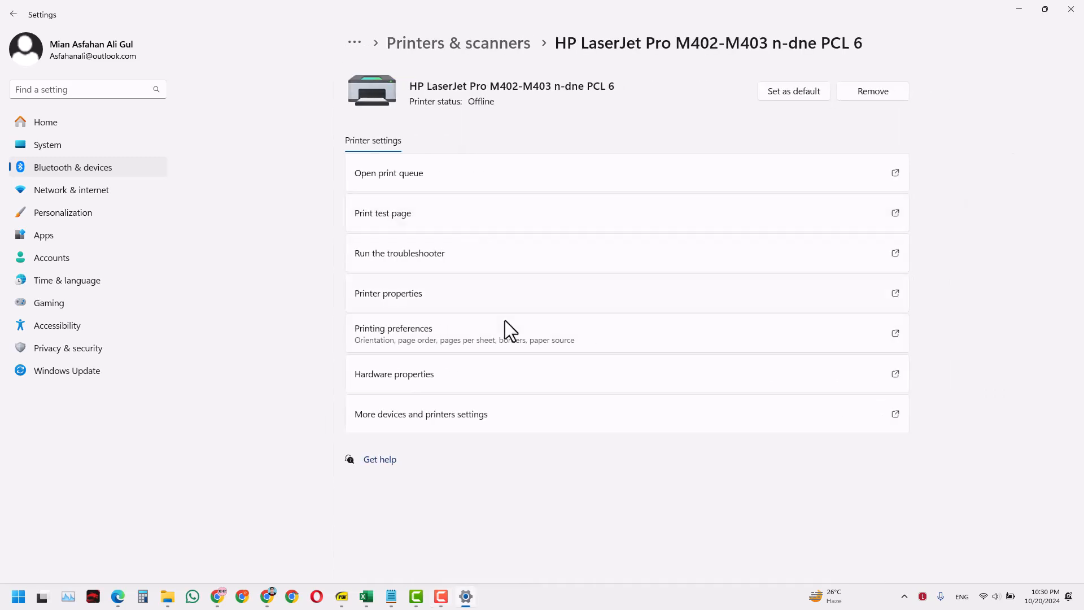
{"action": "mouse_move", "coordinate": [663, 361]}
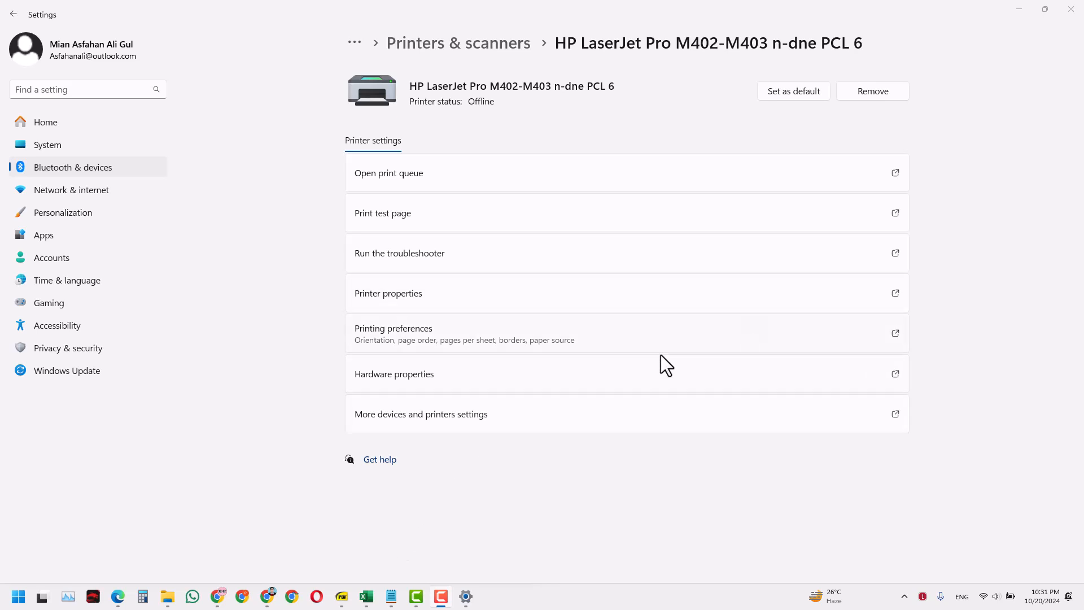
{"action": "mouse_move", "coordinate": [373, 348]}
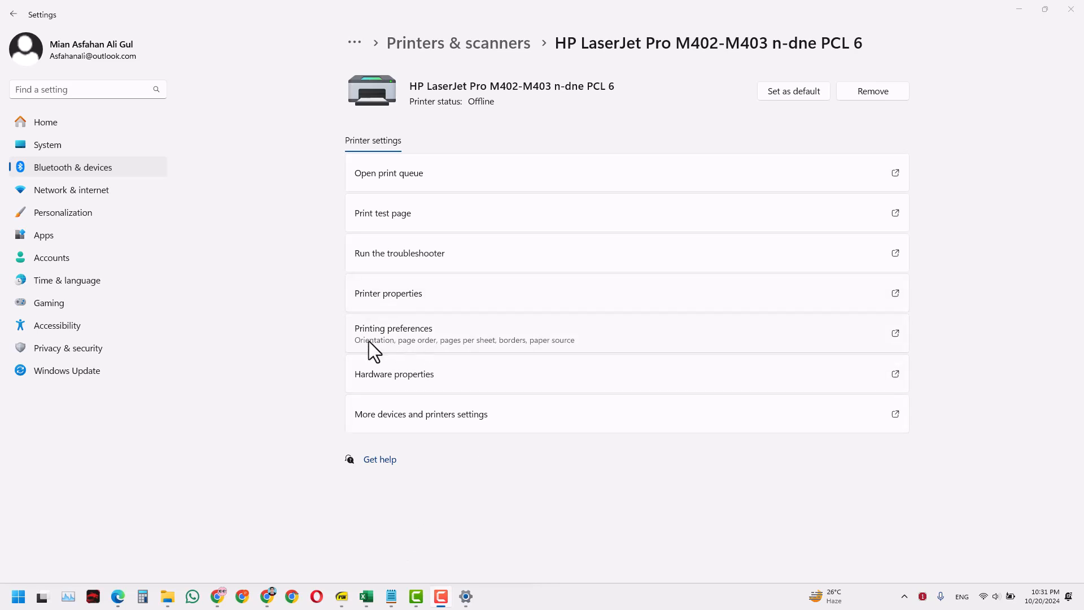
{"action": "mouse_move", "coordinate": [795, 350]}
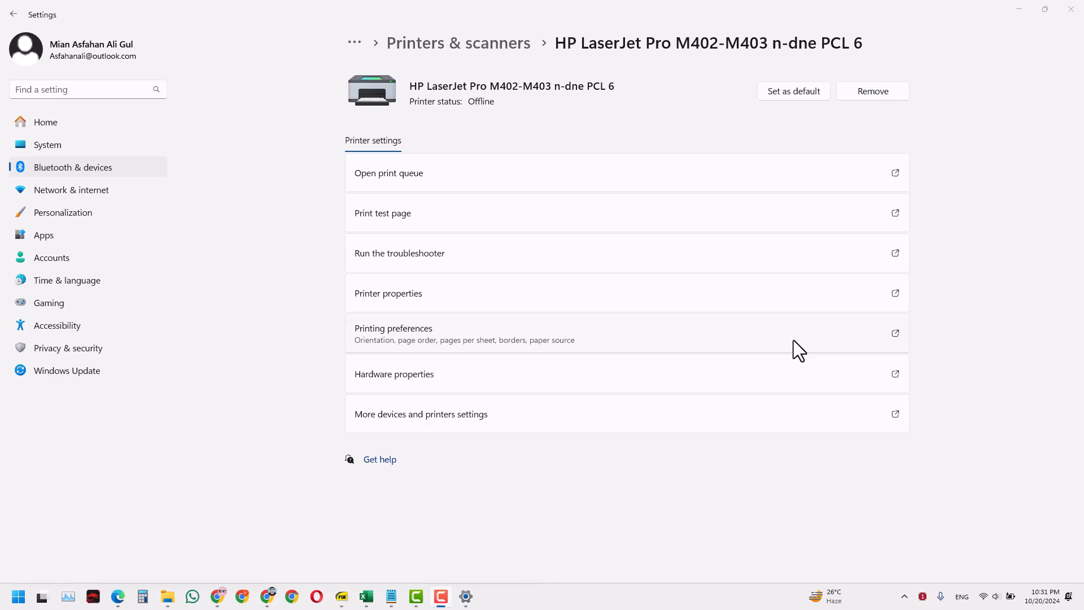
- Set the paper size to Letter in Printing preferences and confirm with OK
{"action": "left_click", "coordinate": [394, 331]}
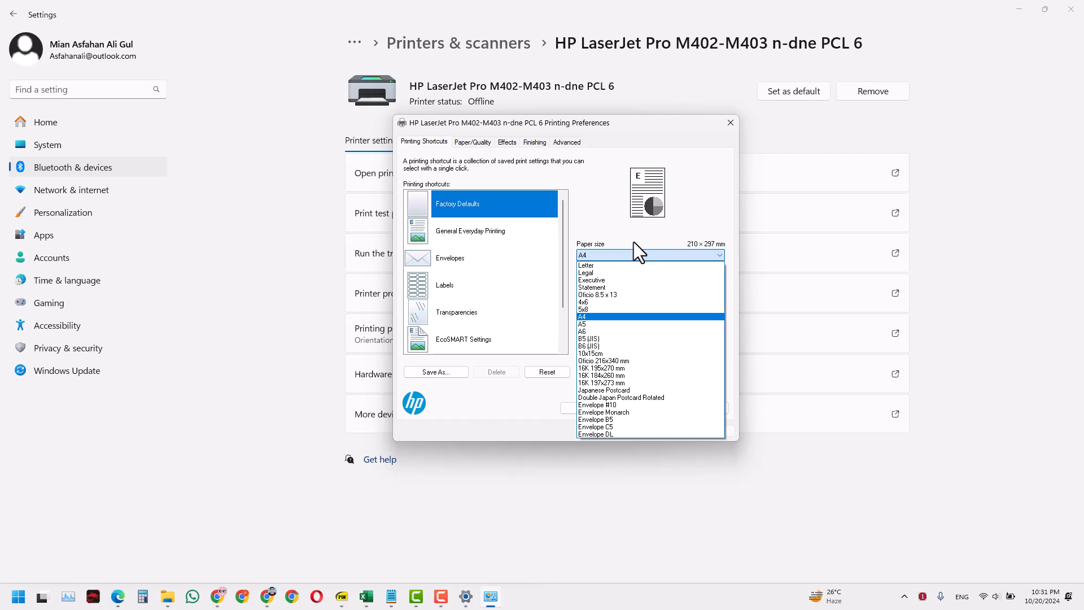
{"action": "left_click", "coordinate": [586, 265]}
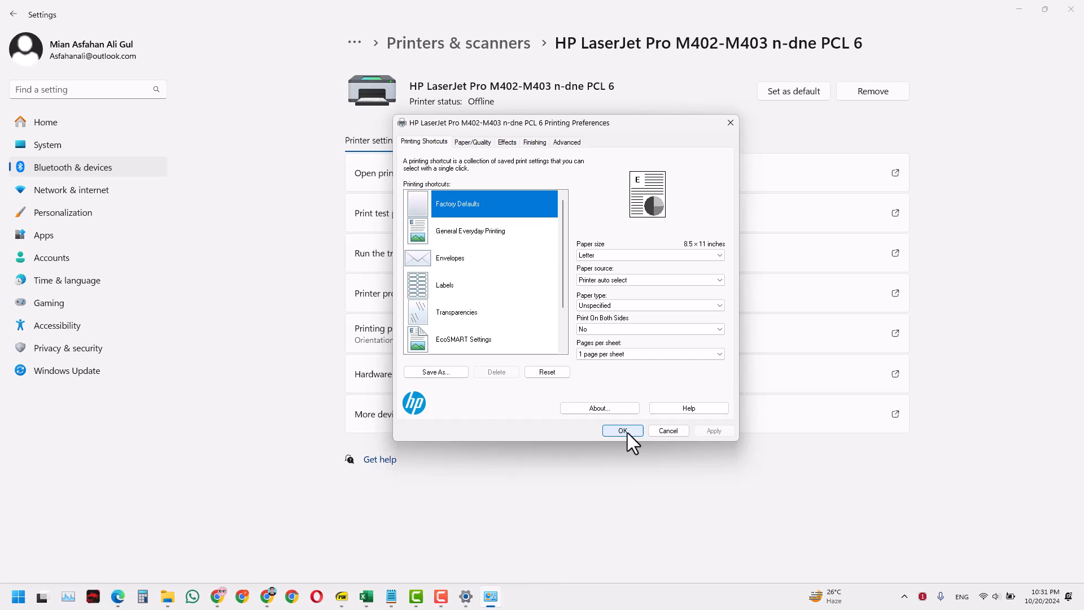
{"action": "left_click", "coordinate": [622, 430]}
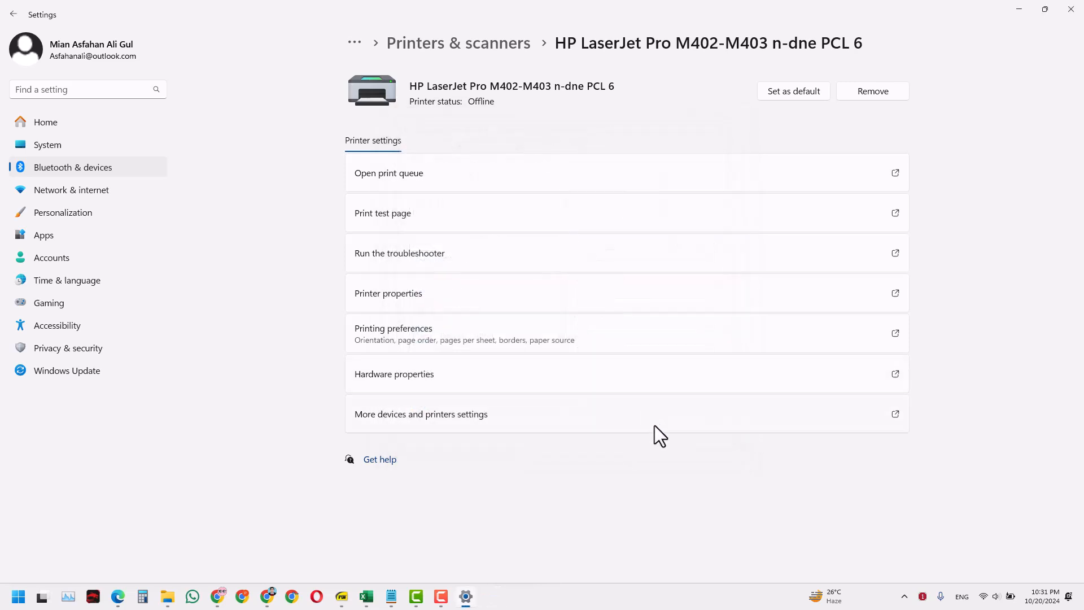